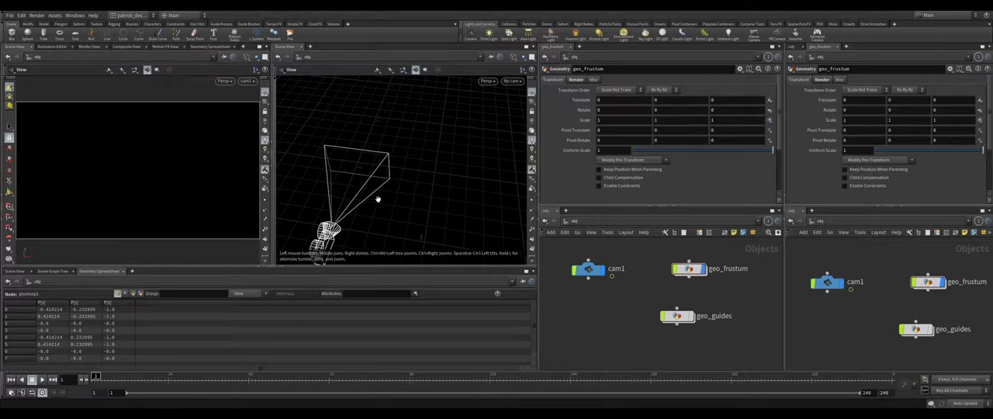
{"action": "mouse_move", "coordinate": [394, 143]}
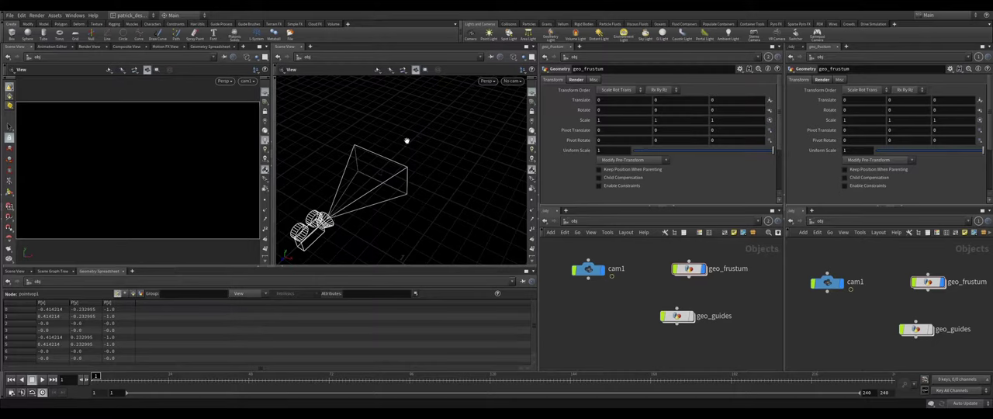
{"action": "mouse_move", "coordinate": [433, 182]}
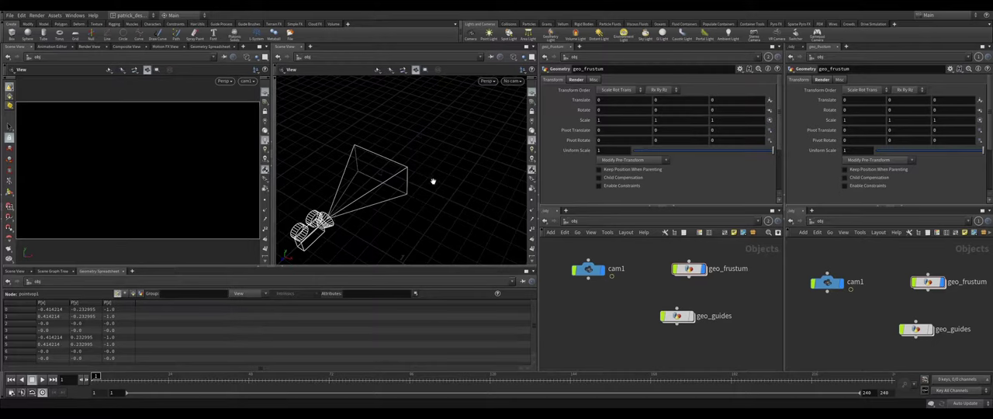
{"action": "mouse_move", "coordinate": [429, 202]}
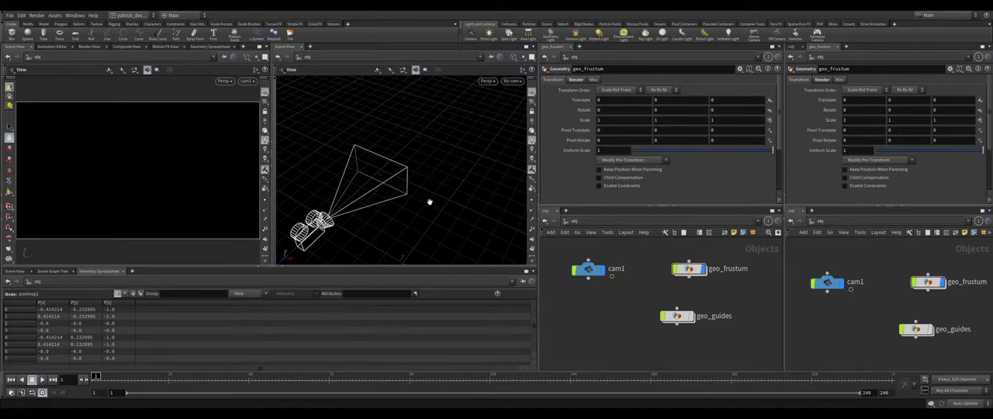
{"action": "mouse_move", "coordinate": [436, 202]}
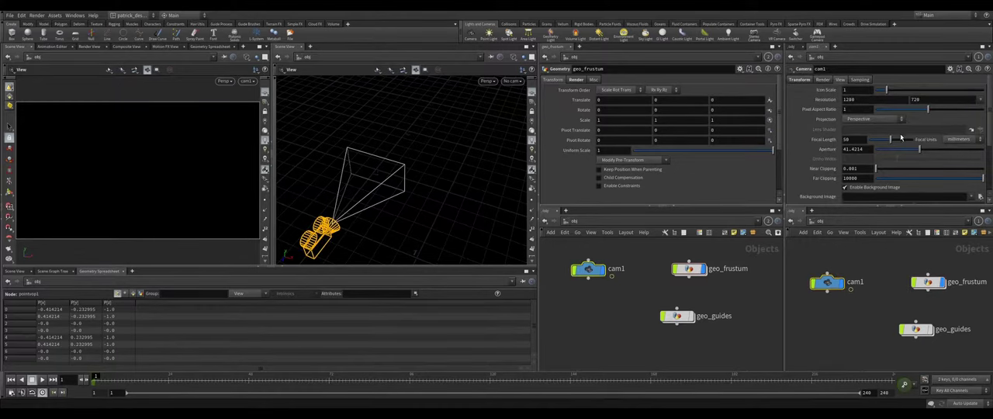
Create a geo1 object and add a Box SOP inside it, enclosing the camera.
{"action": "left_click_drag", "start_coordinate": [893, 140], "coordinate": [854, 140]}
{"action": "type", "text": "poin"}
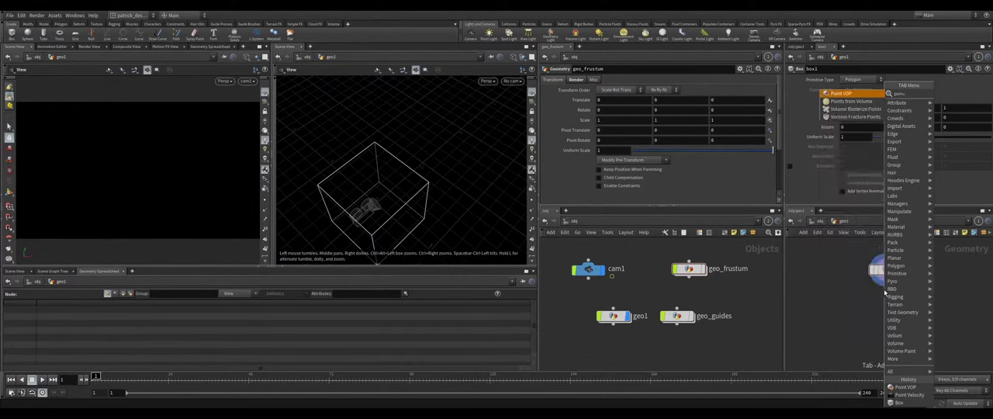
Add a Point VOP after the box with a fromNDC node referencing /obj/cam1.
{"action": "left_click", "coordinate": [904, 385]}
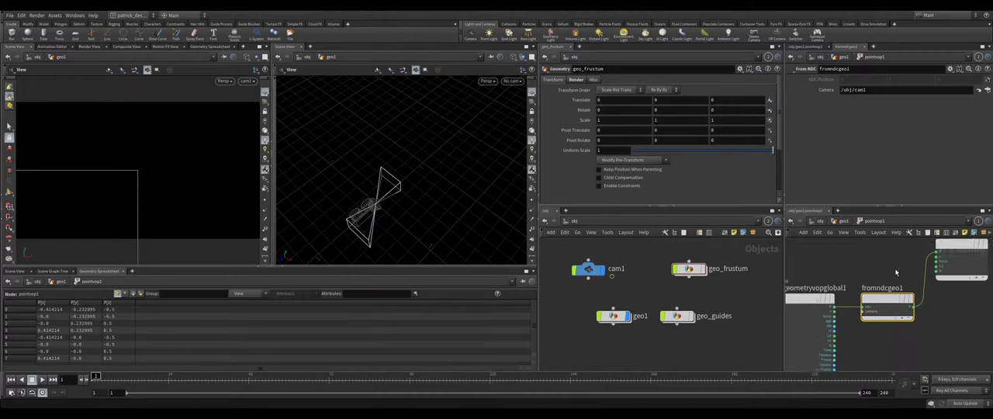
{"action": "mouse_move", "coordinate": [820, 96]}
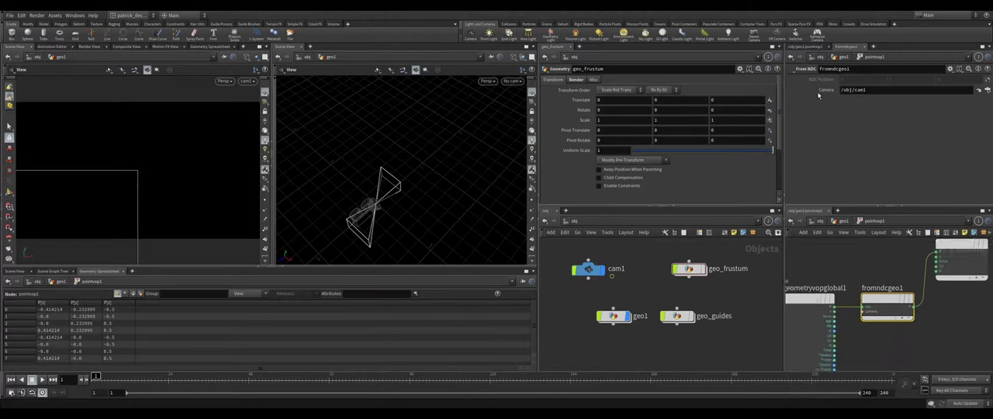
{"action": "mouse_move", "coordinate": [835, 171]}
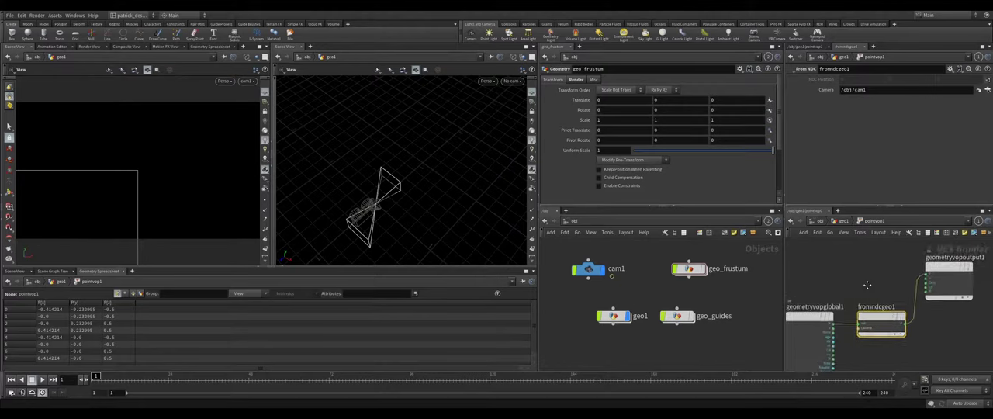
{"action": "mouse_move", "coordinate": [880, 285]}
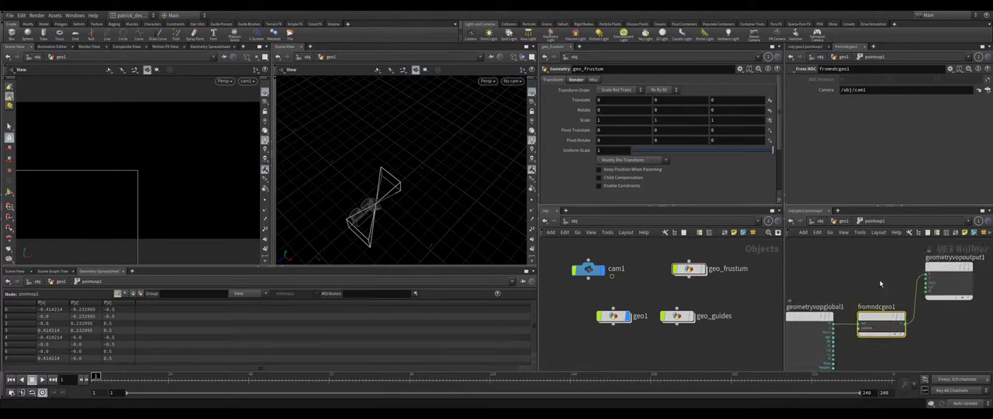
{"action": "mouse_move", "coordinate": [496, 137]}
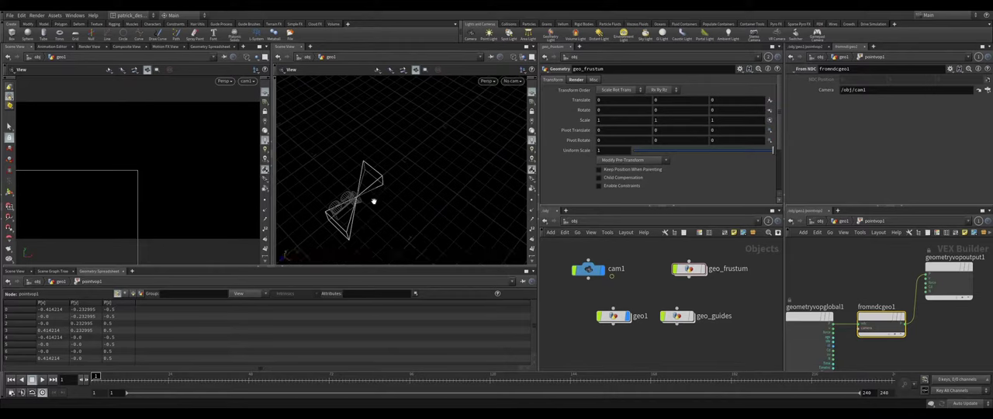
{"action": "mouse_move", "coordinate": [869, 285]}
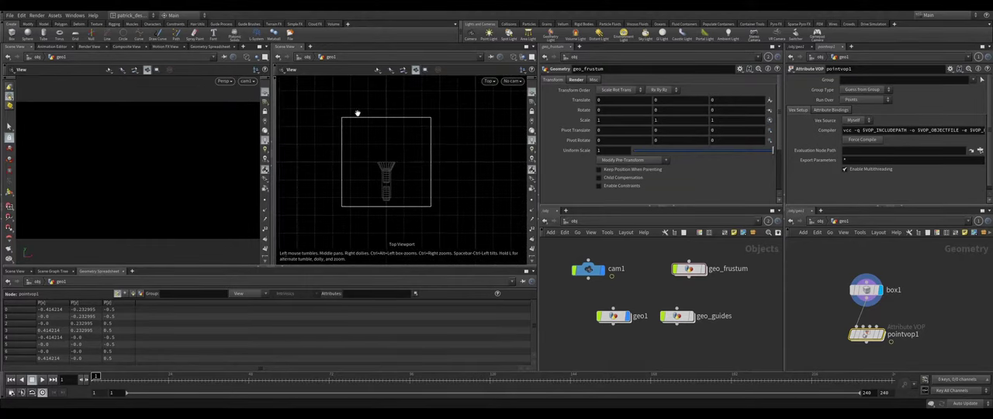
{"action": "mouse_move", "coordinate": [348, 210]}
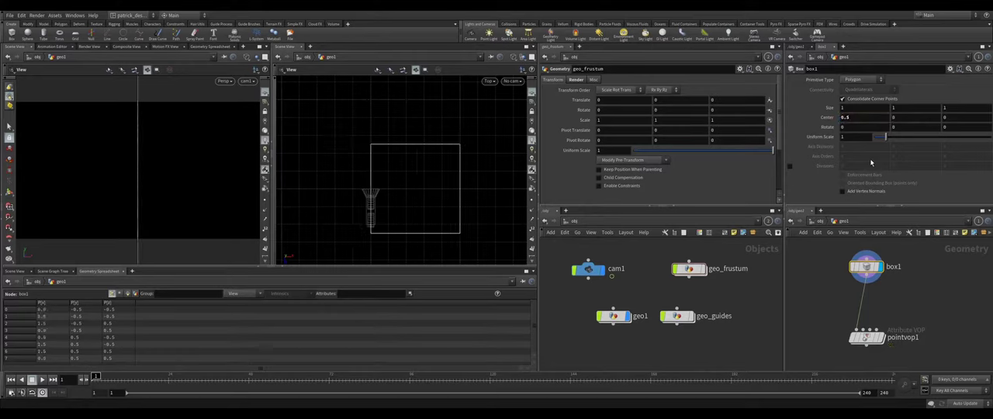
{"action": "mouse_move", "coordinate": [379, 158]}
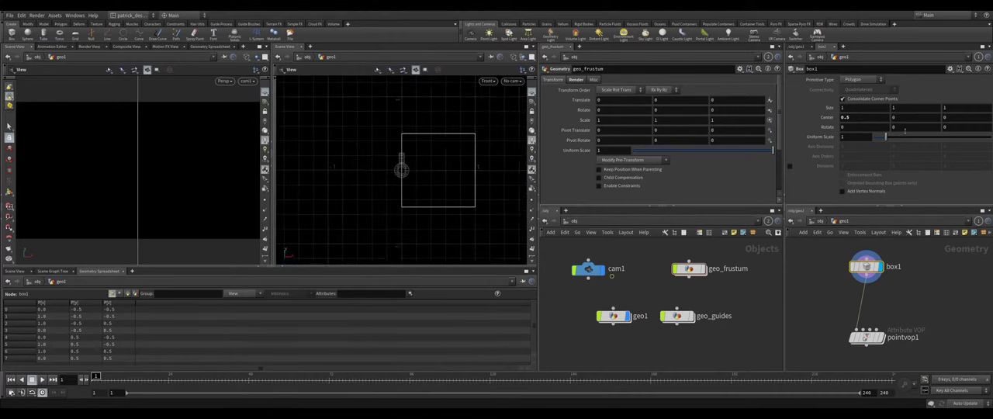
Display pointvop1's output so the adjusted box shows as a camera frustum pyramid.
{"action": "left_click", "coordinate": [897, 118]}
{"action": "type", "text": ".5"}
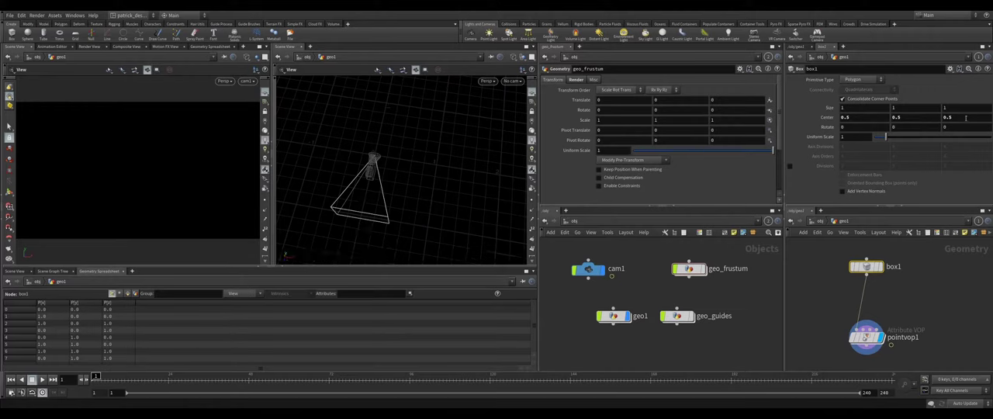
Set box1's center Z to -0.5 so the frustum opens outward from the camera.
{"action": "type", "text": "-0.5"}
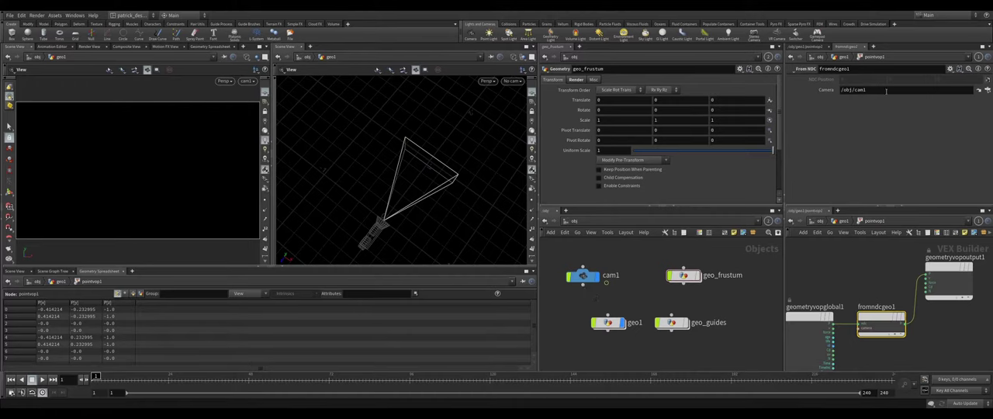
Insert transform1 between box1 and pointvop1 and show the frustum shaded.
{"action": "left_click", "coordinate": [587, 276]}
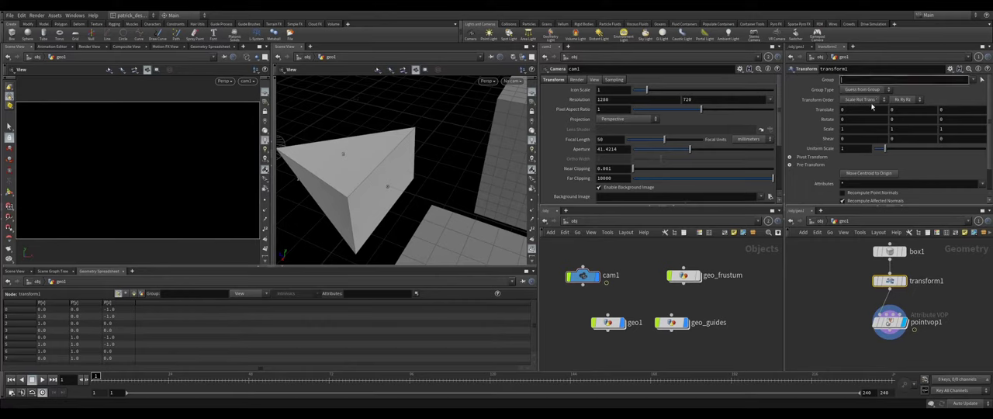
Dive back into geo1 from /obj and append a Blast SOP after pointvop1.
{"action": "left_click", "coordinate": [866, 90]}
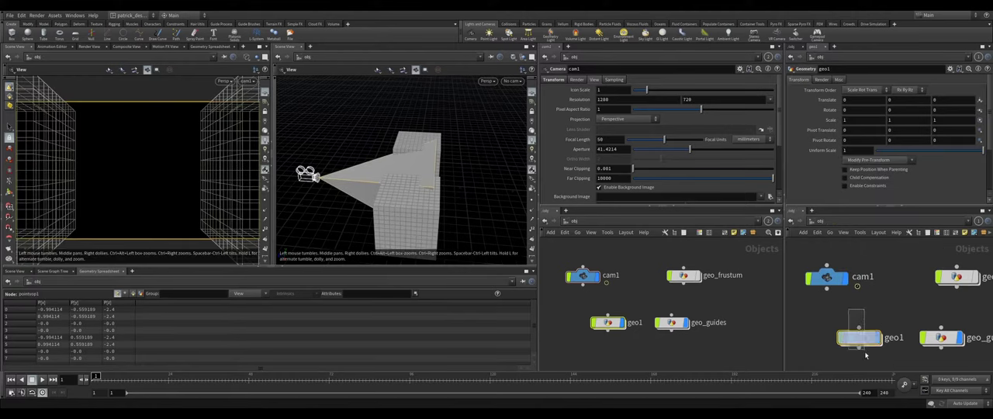
{"action": "left_click", "coordinate": [858, 337]}
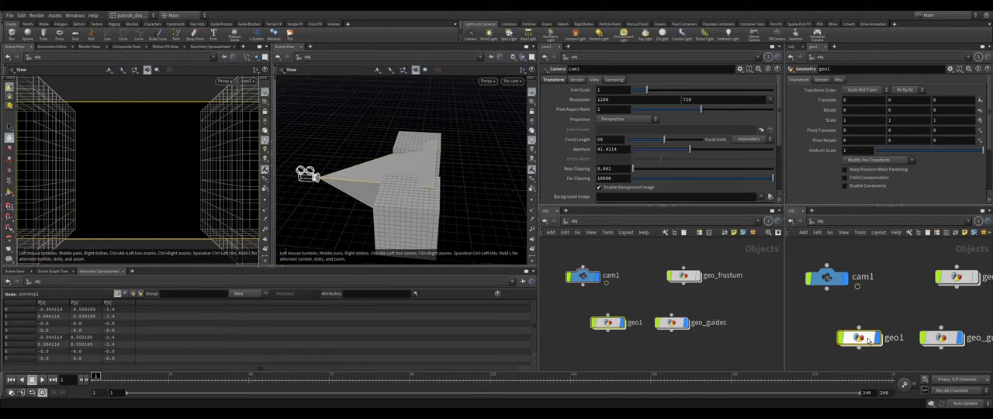
{"action": "double_click", "coordinate": [860, 337]}
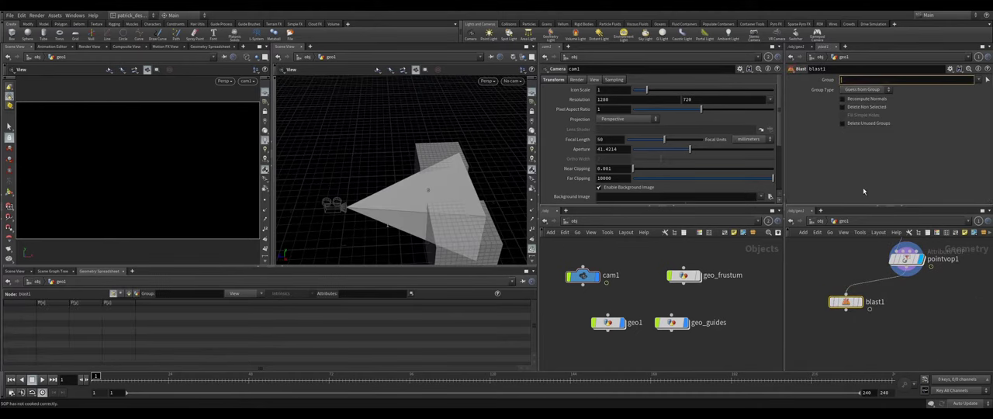
Blast primitives keeping only the far face, then scrub frames to check the image plane.
{"action": "left_click", "coordinate": [861, 90]}
{"action": "type", "text": "0"}
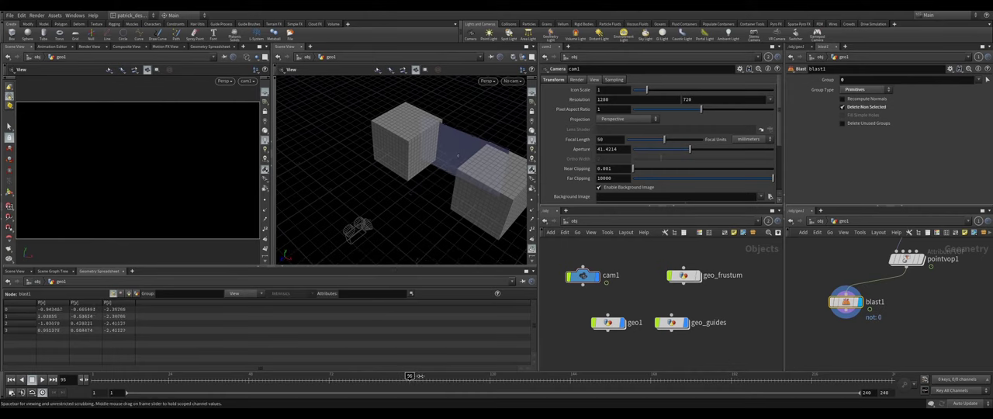
{"action": "left_click_drag", "start_coordinate": [409, 376], "coordinate": [659, 375]}
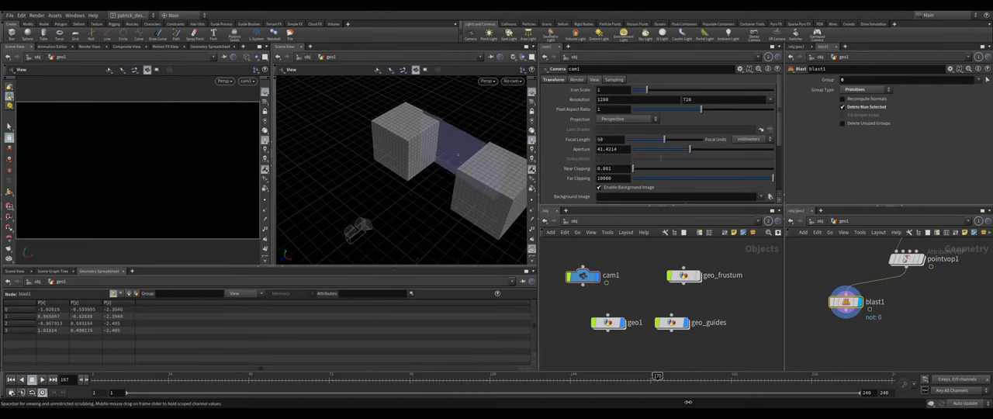